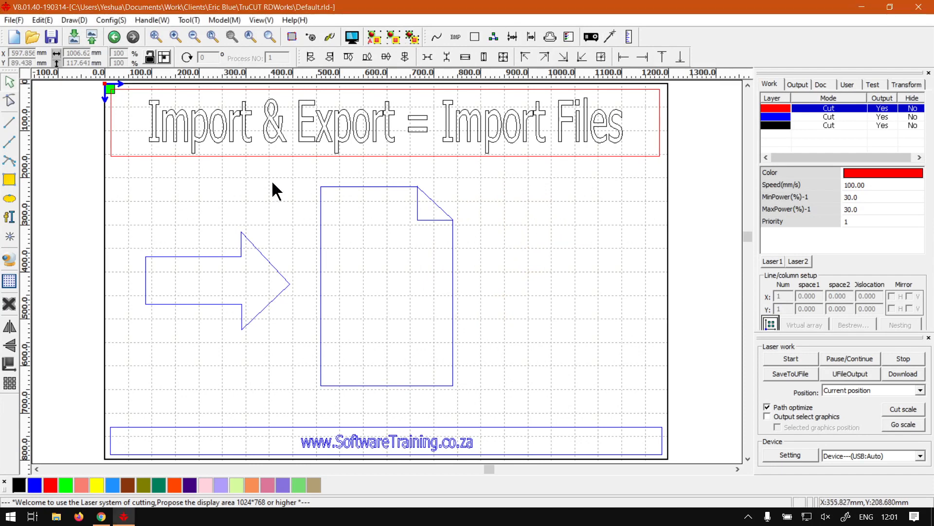
pyautogui.moveTo(446, 255)
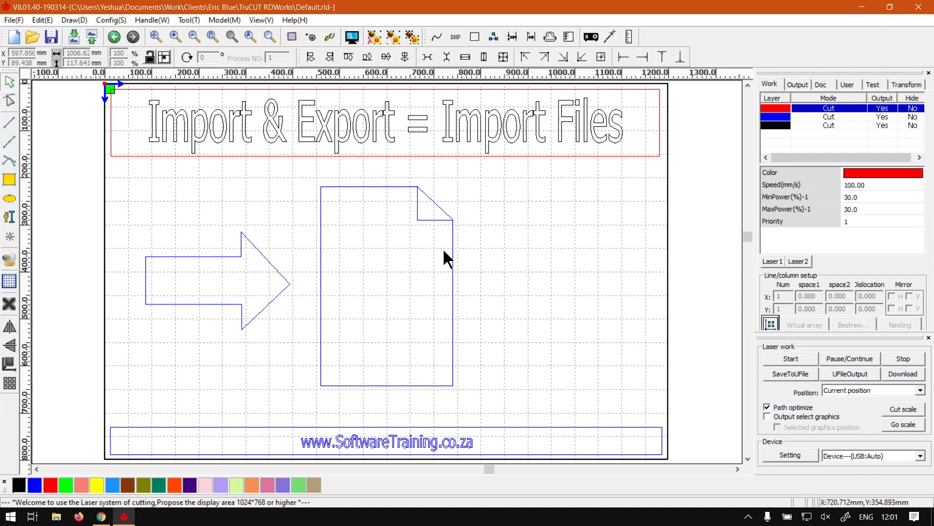
pyautogui.moveTo(245, 333)
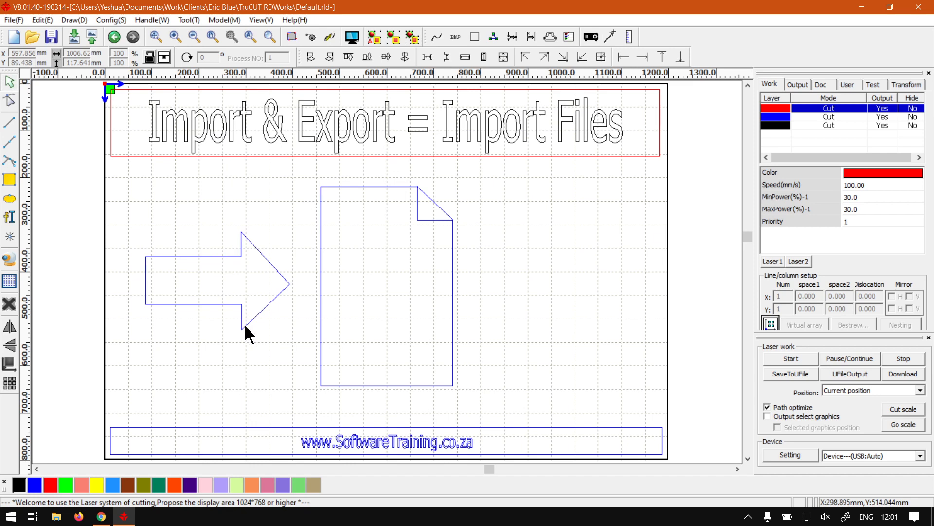
pyautogui.moveTo(575, 207)
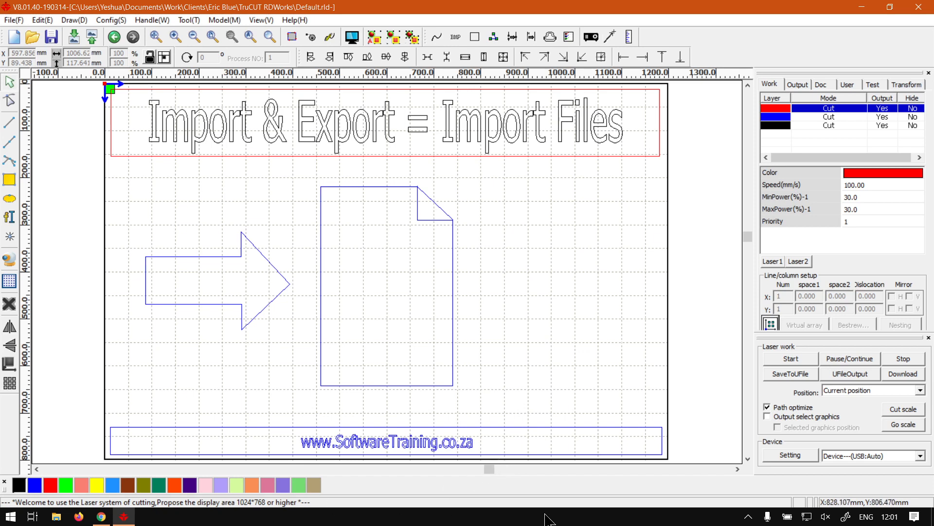
pyautogui.moveTo(521, 262)
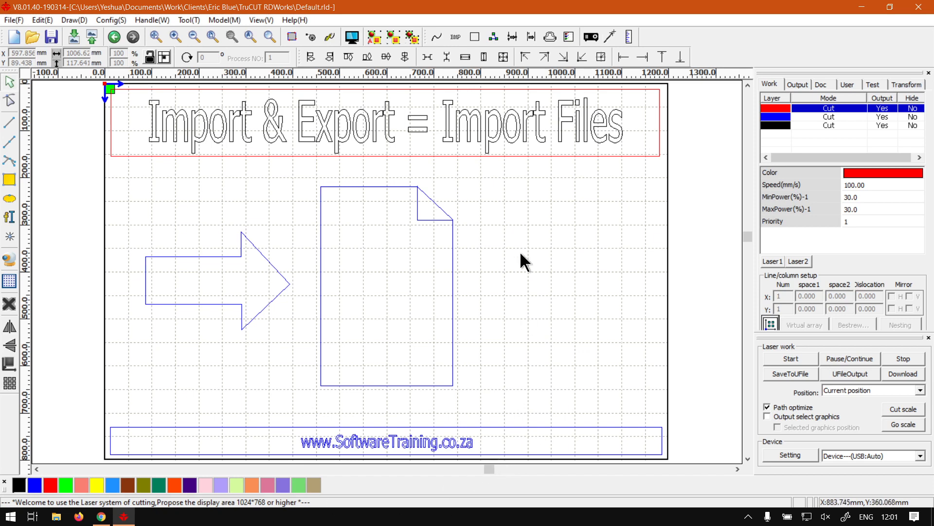
pyautogui.moveTo(354, 292)
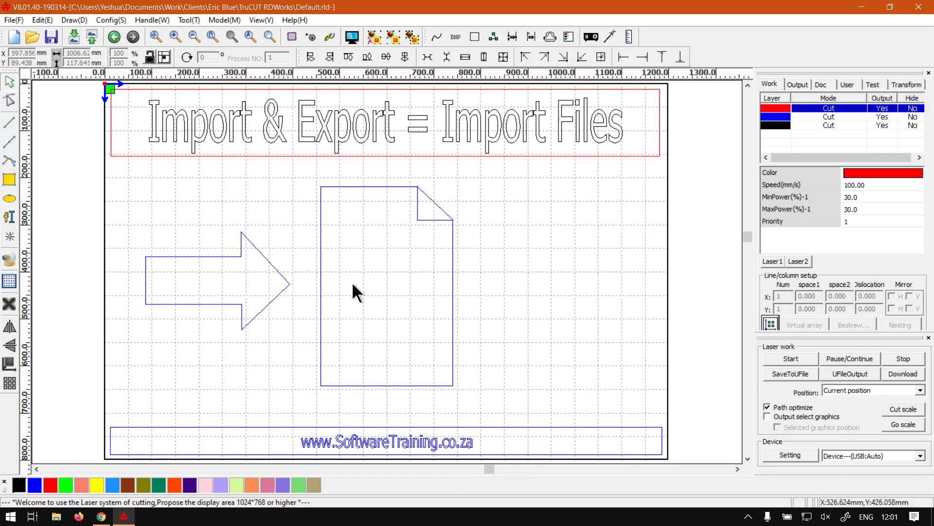
pyautogui.moveTo(300, 211)
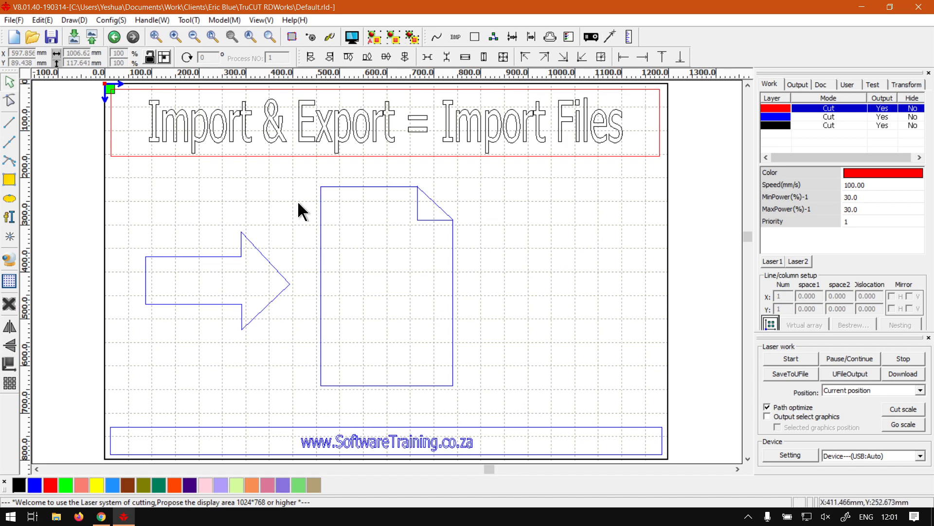
pyautogui.moveTo(261, 255)
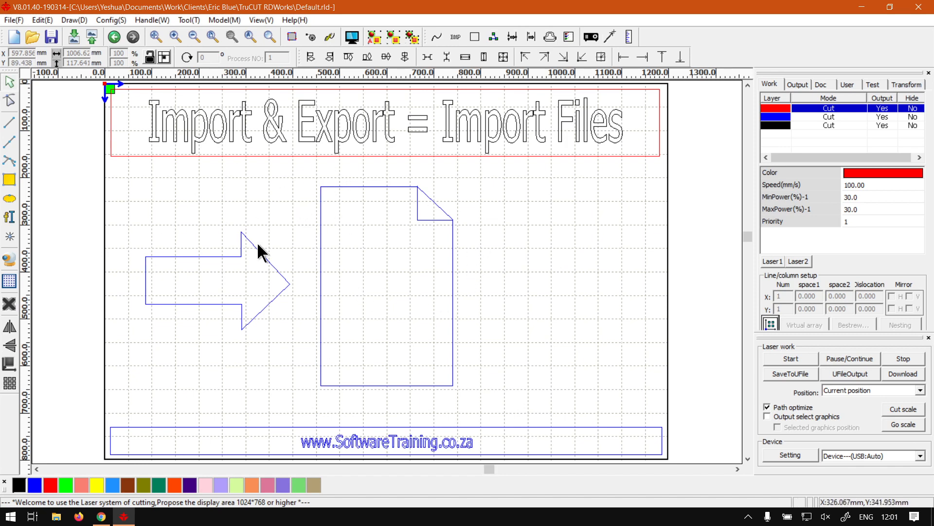
pyautogui.moveTo(268, 265)
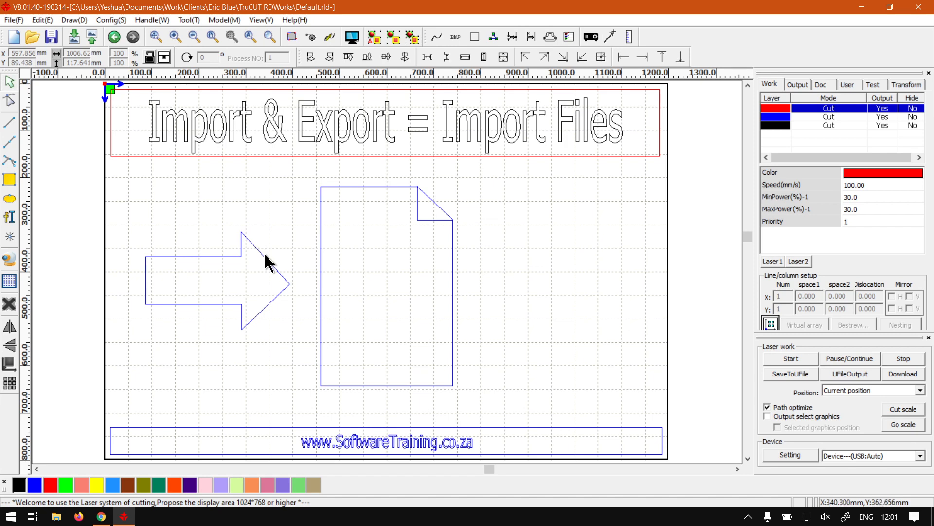
pyautogui.moveTo(476, 242)
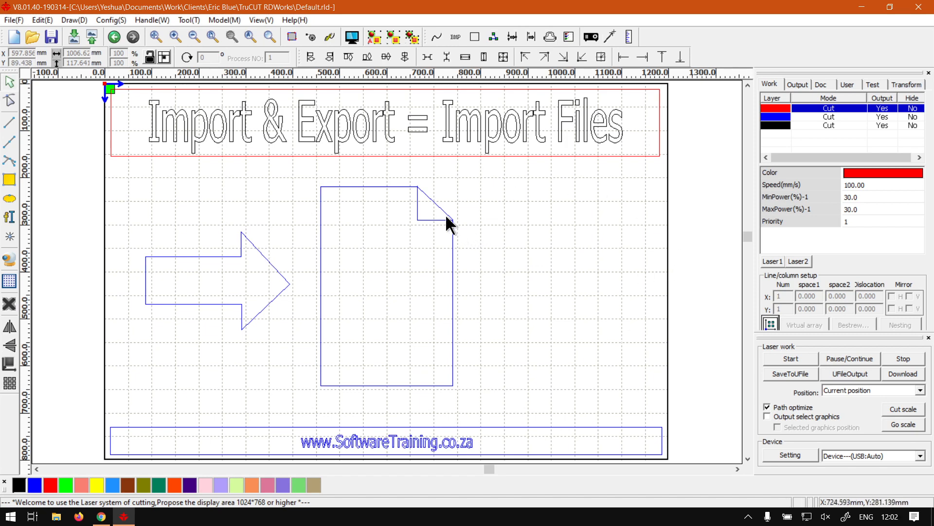
pyautogui.moveTo(370, 188)
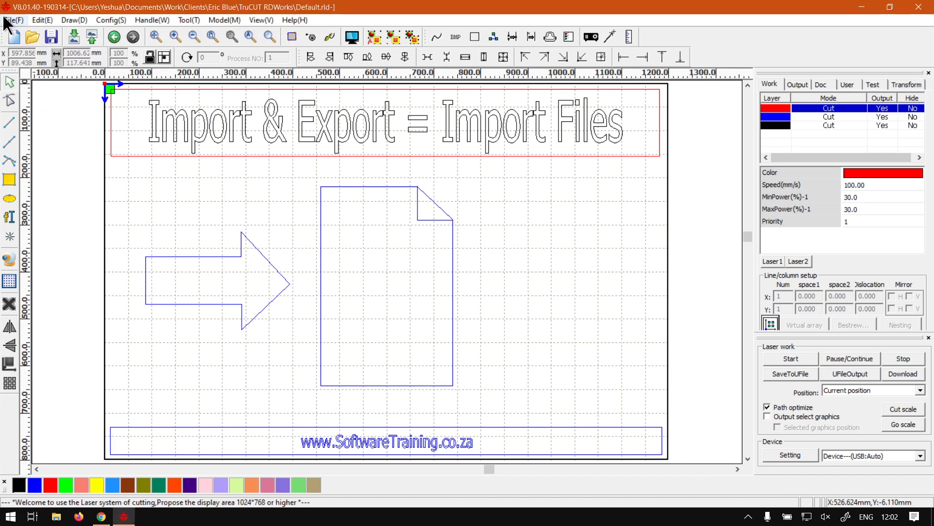
pyautogui.moveTo(73, 35)
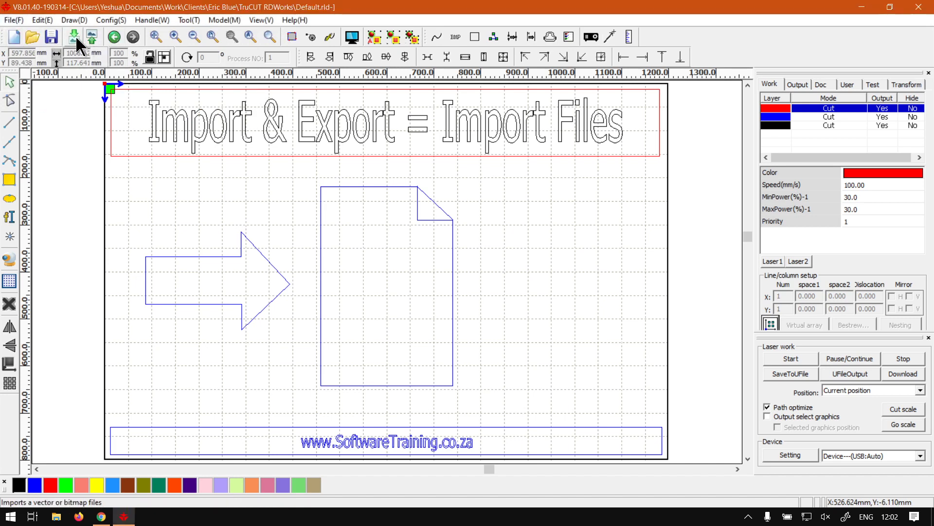
pyautogui.moveTo(73, 35)
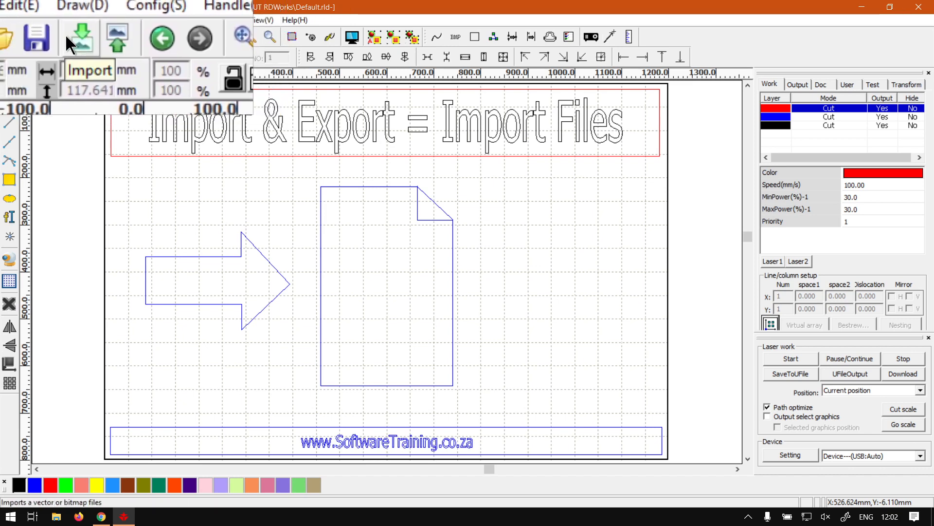
# - Open the Import dialog from the RDWorks toolbar to see the Crescent, SemiCircle and Star images
pyautogui.click(14, 22)
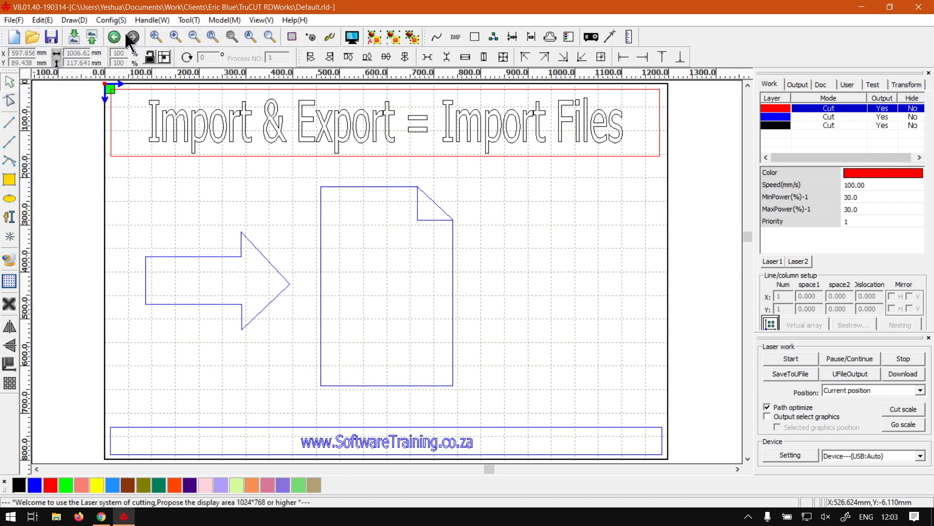
pyautogui.moveTo(73, 38)
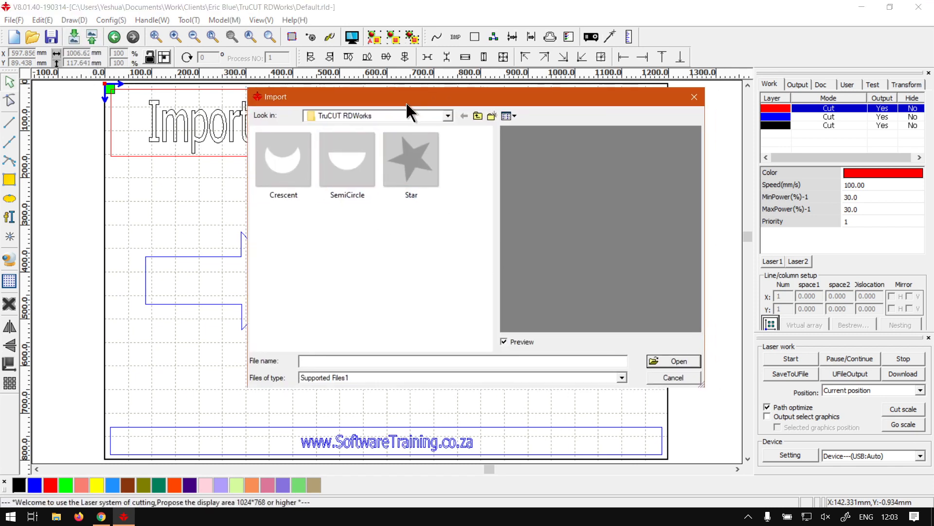
pyautogui.moveTo(409, 208)
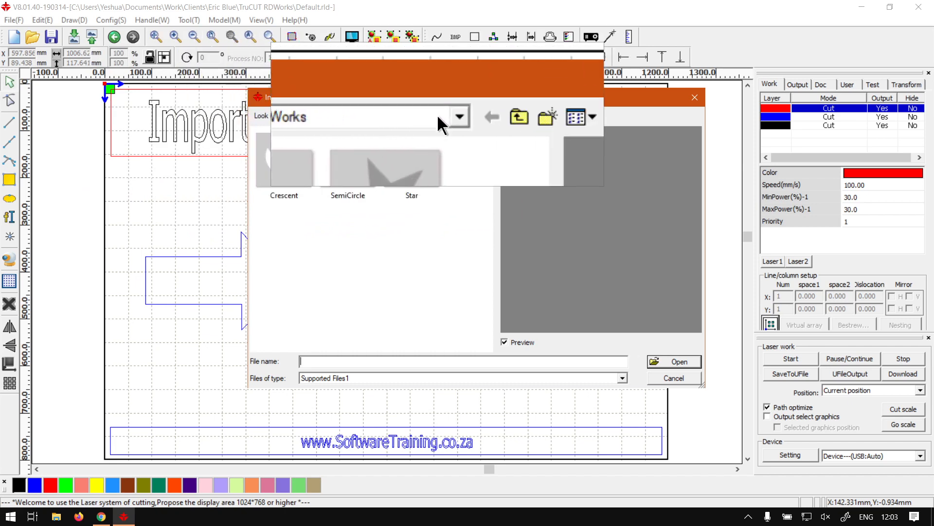
pyautogui.click(459, 116)
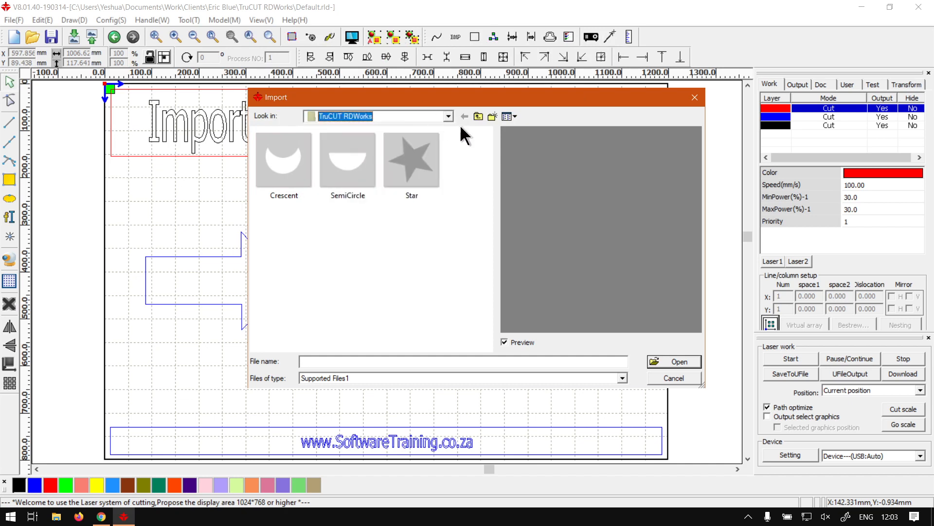
pyautogui.moveTo(478, 134)
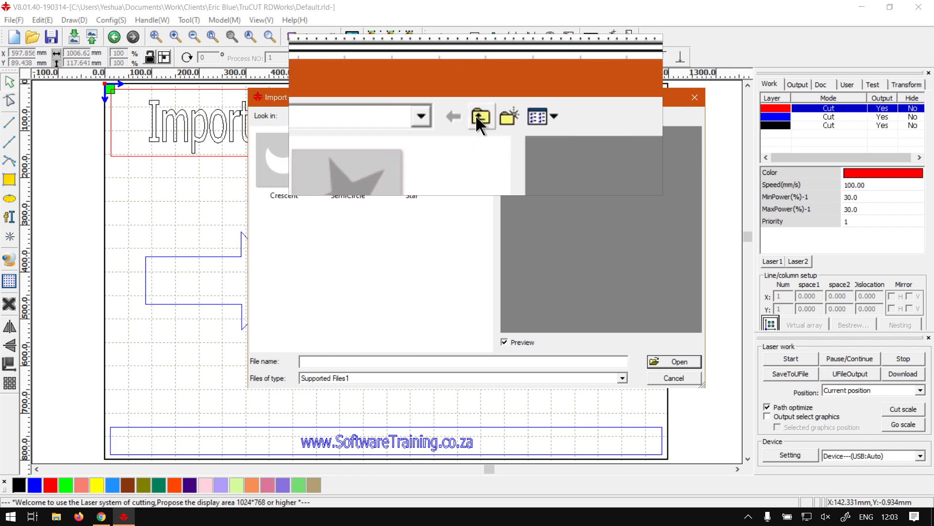
pyautogui.moveTo(481, 116)
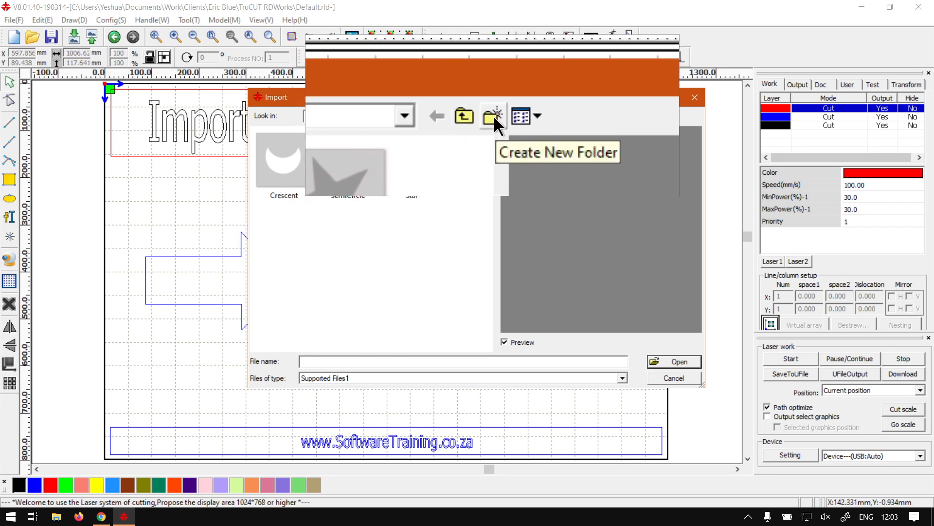
pyautogui.moveTo(518, 123)
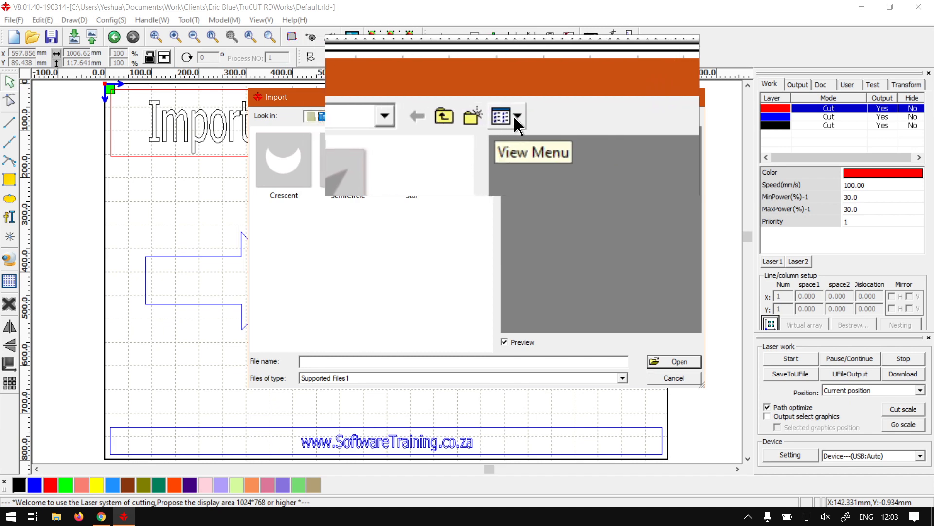
pyautogui.click(523, 116)
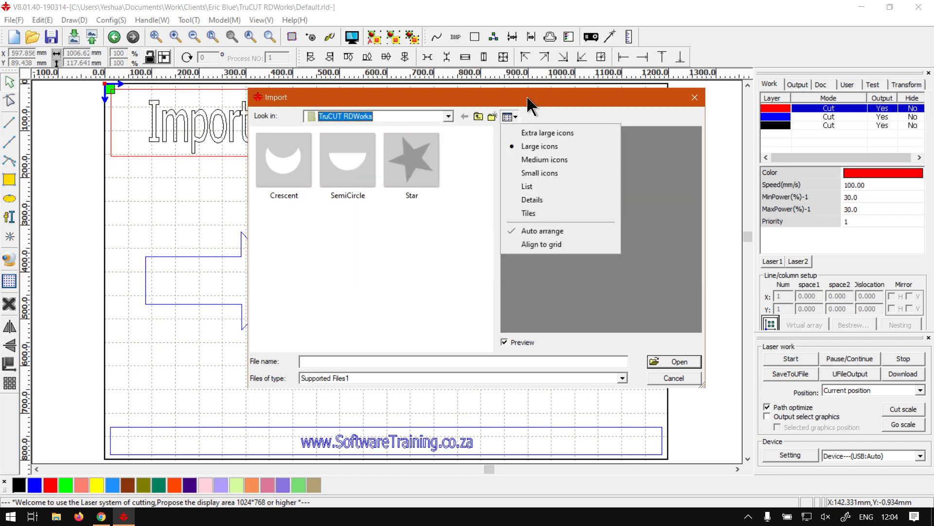
pyautogui.click(284, 160)
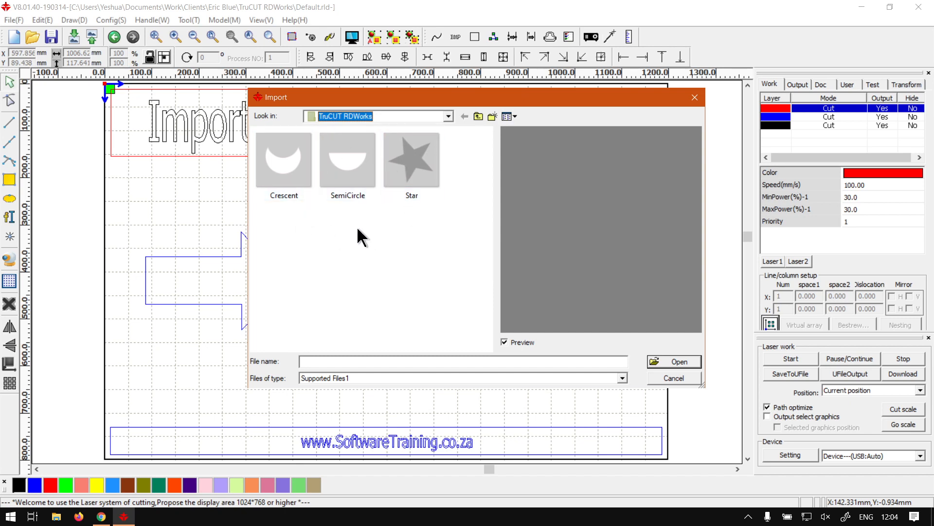
pyautogui.moveTo(464, 279)
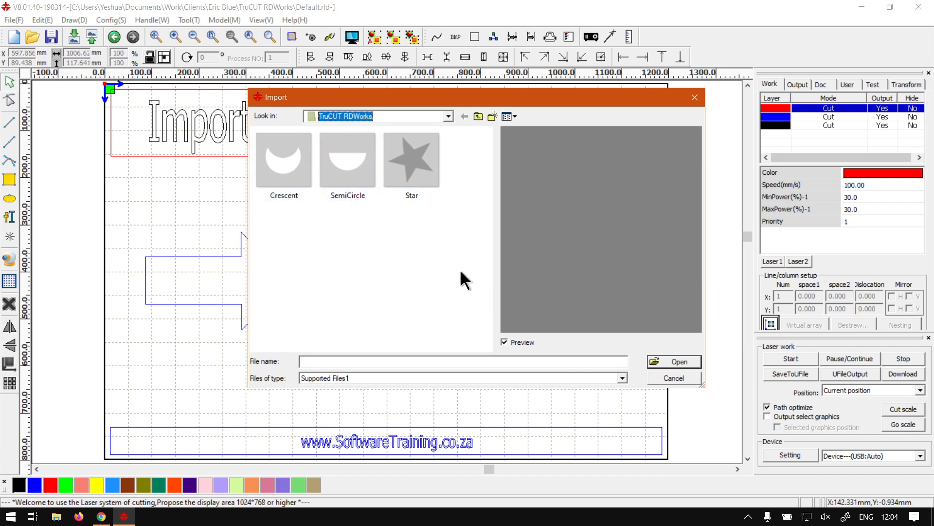
pyautogui.moveTo(512, 232)
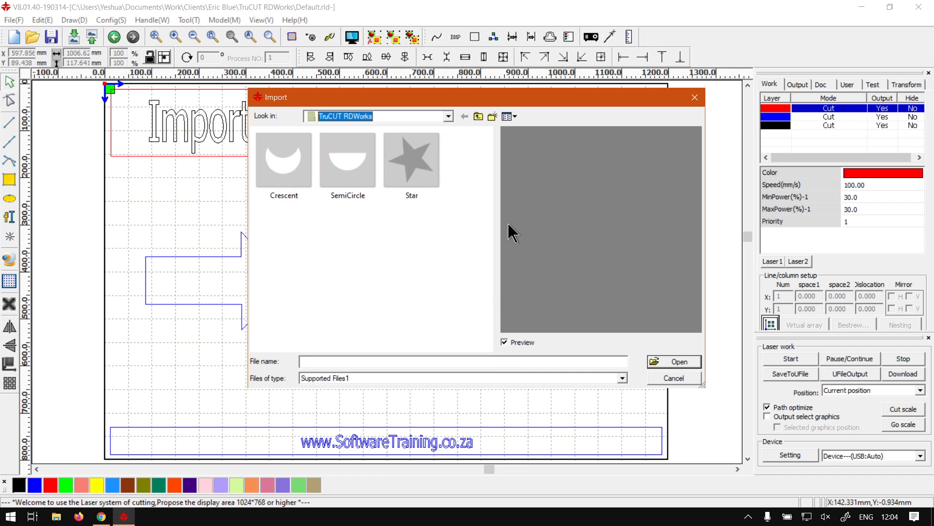
pyautogui.click(283, 160)
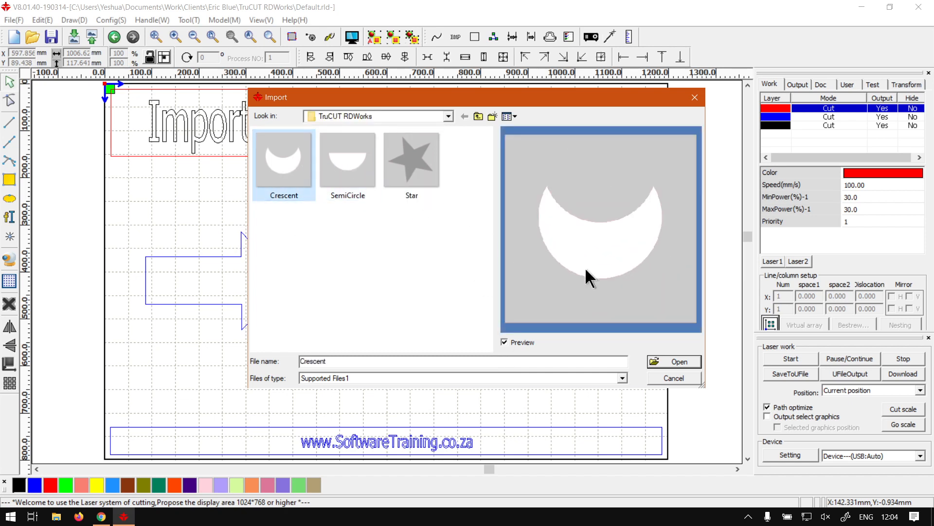
pyautogui.moveTo(549, 369)
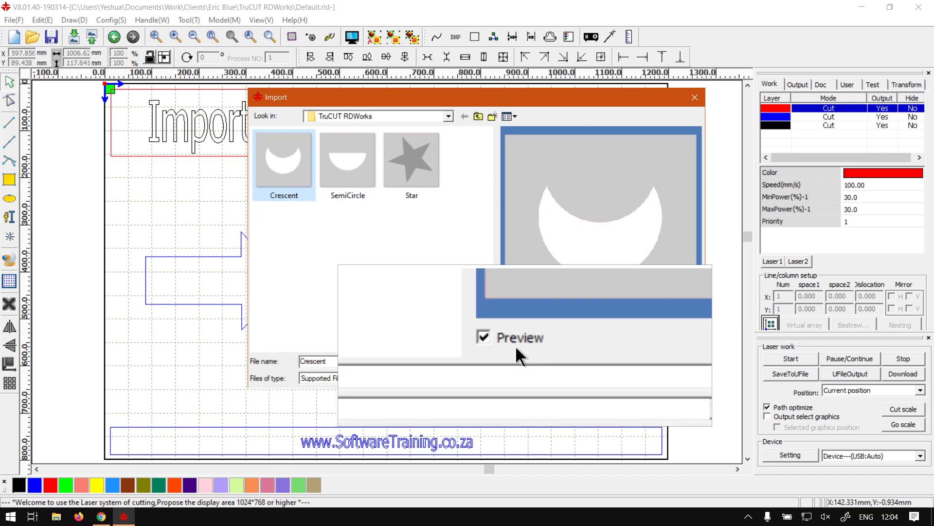
pyautogui.click(483, 337)
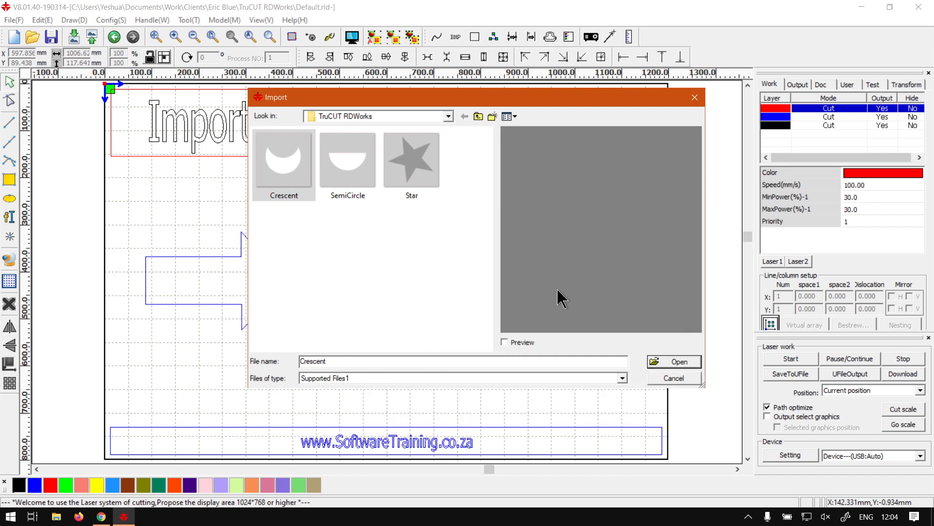
pyautogui.click(504, 342)
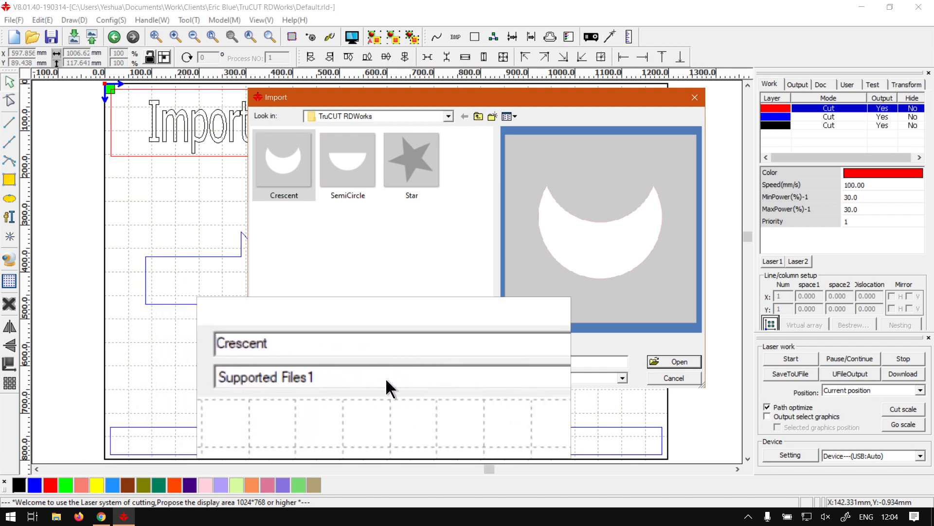
pyautogui.click(621, 378)
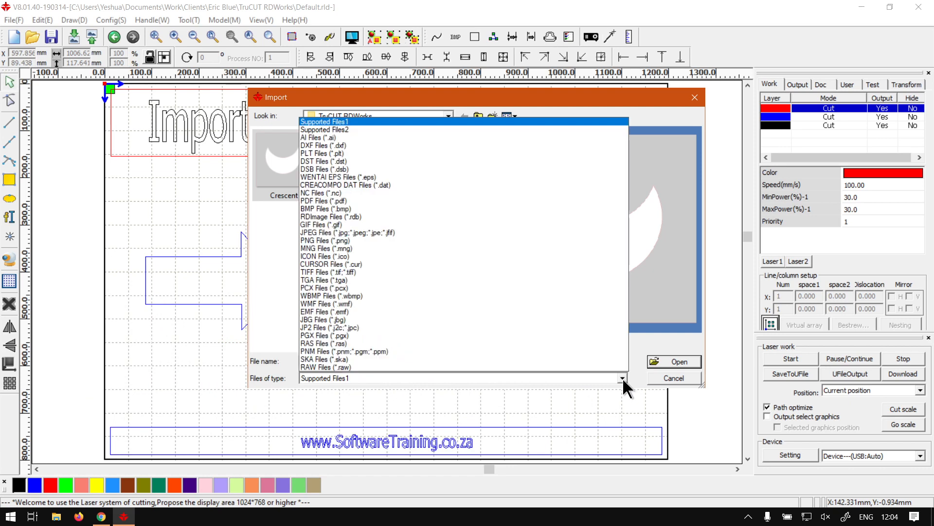
pyautogui.moveTo(391, 135)
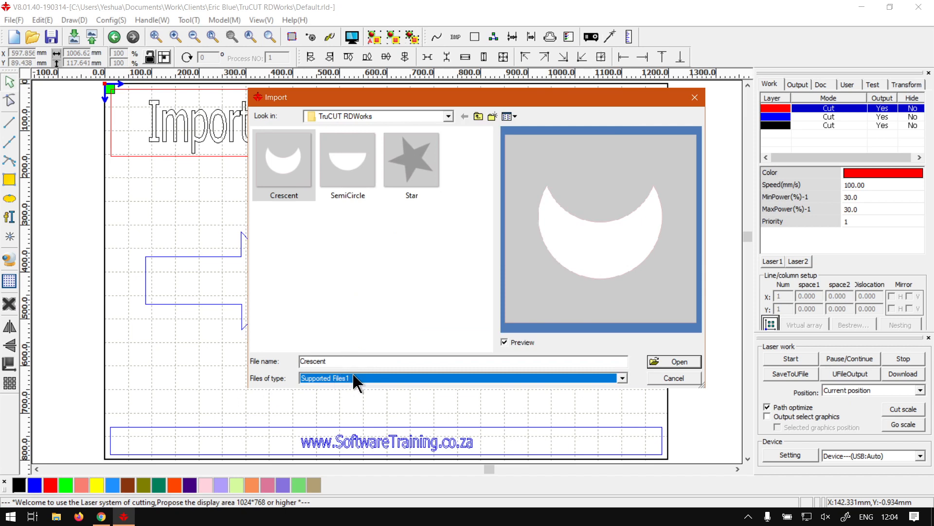
pyautogui.moveTo(353, 388)
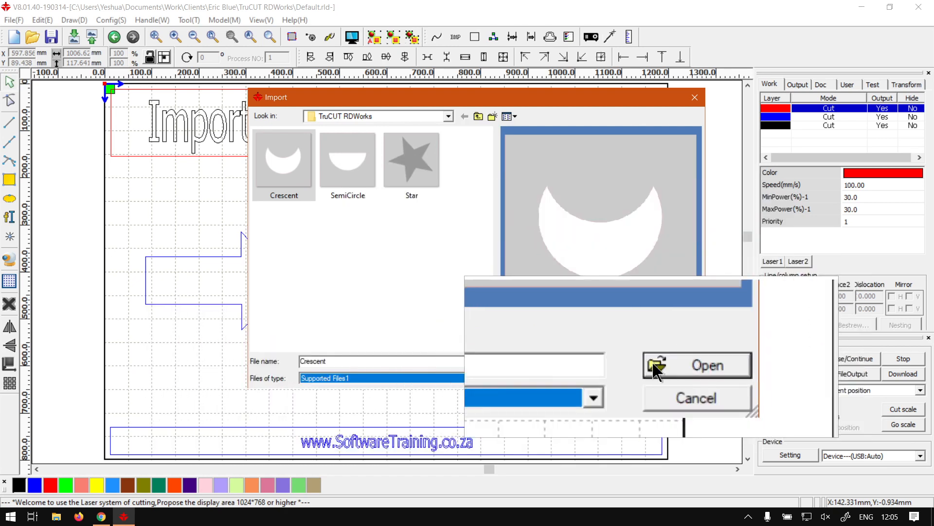
# - Import the Crescent image, place it, and move it right of the document shape
pyautogui.click(697, 365)
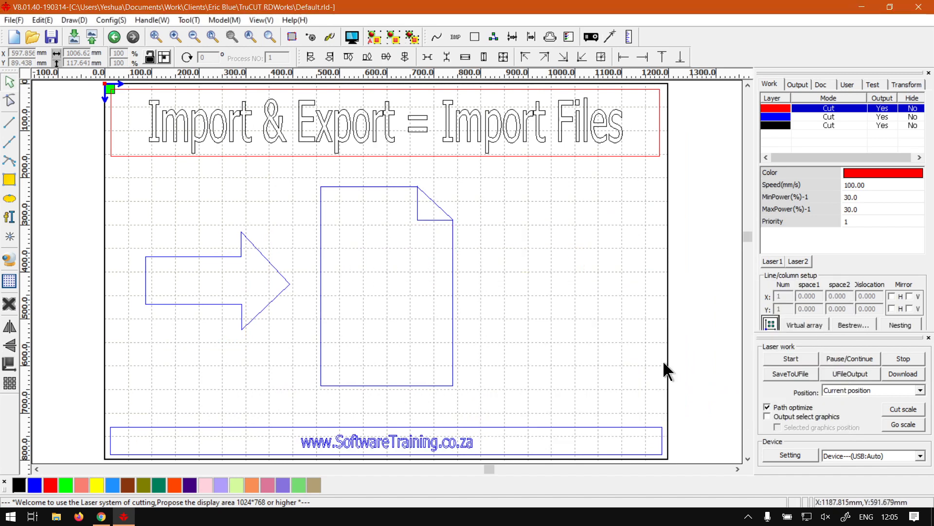
pyautogui.click(33, 37)
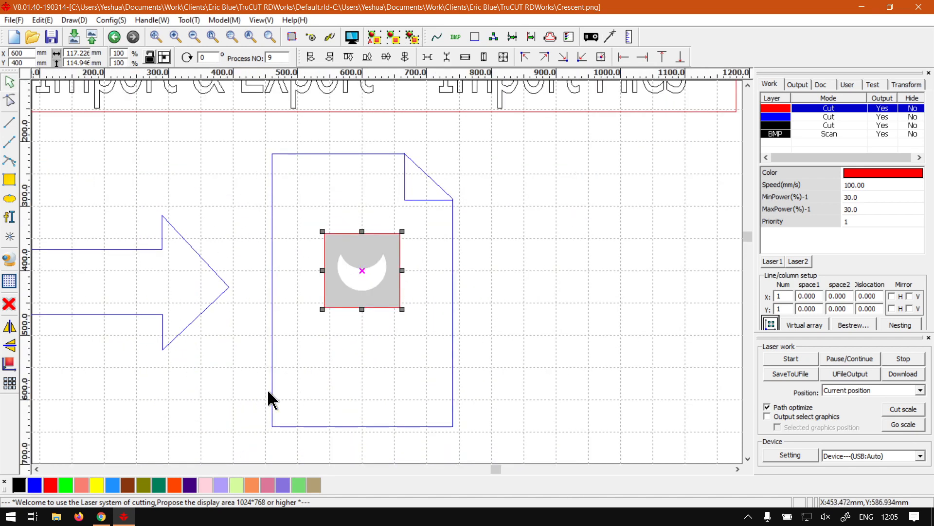
pyautogui.click(211, 35)
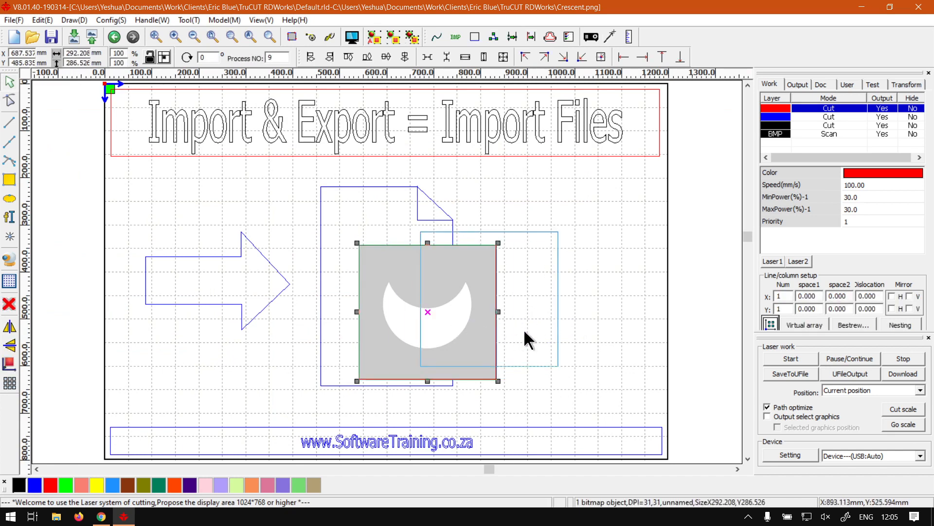
pyautogui.moveTo(428, 312); pyautogui.dragTo(565, 302)
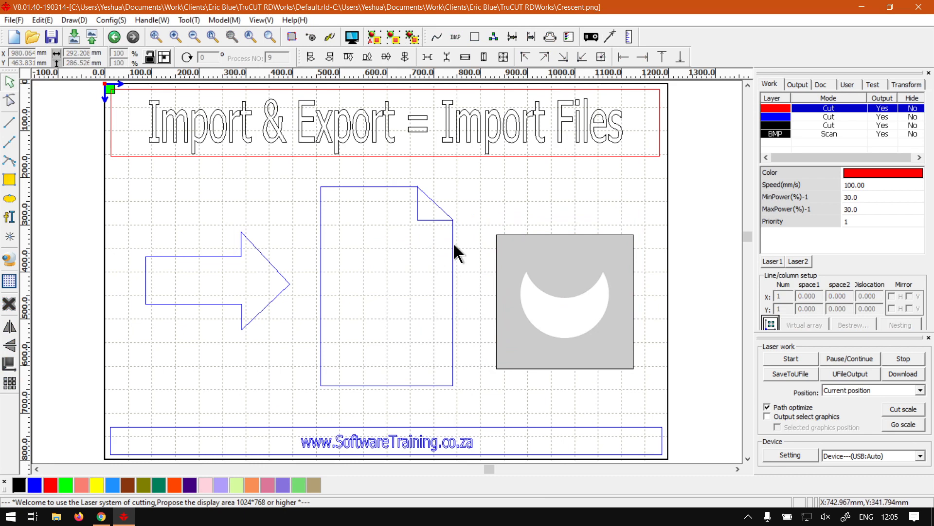
pyautogui.moveTo(477, 330)
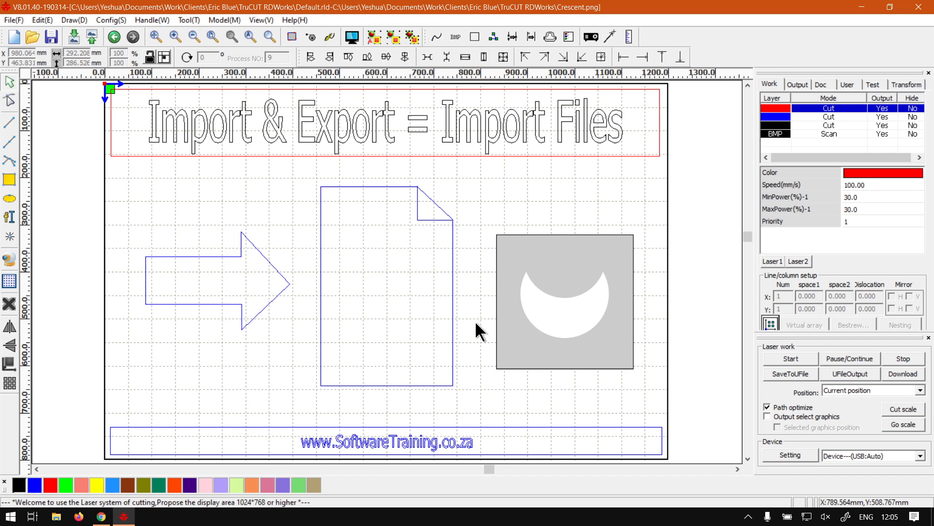
pyautogui.moveTo(444, 306)
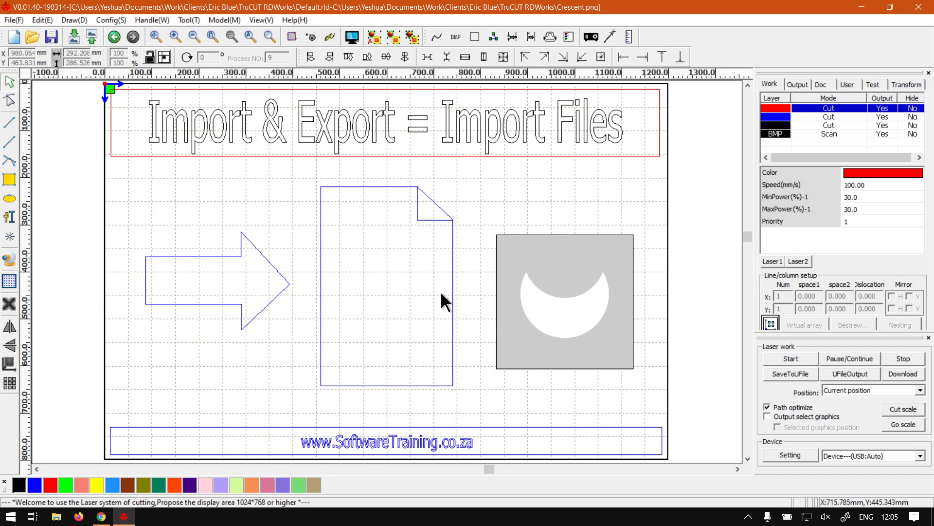
pyautogui.moveTo(309, 336)
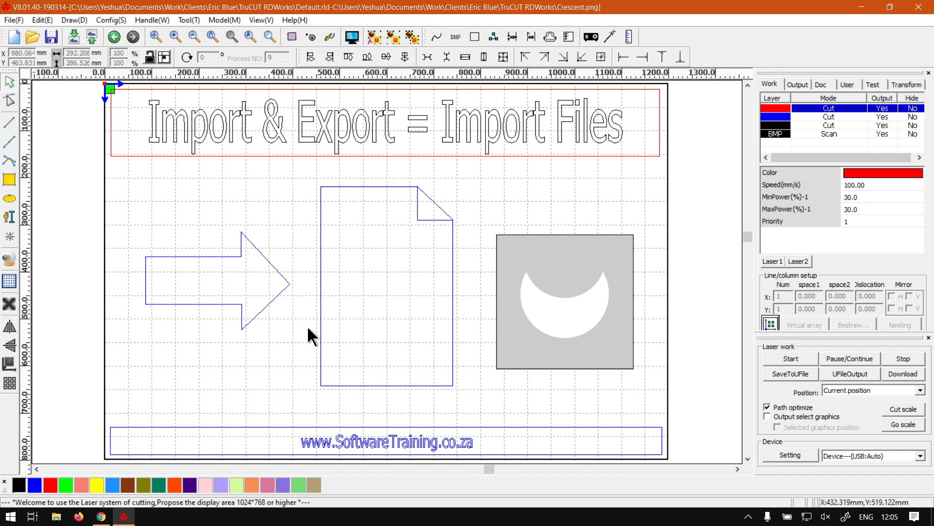
pyautogui.moveTo(592, 314)
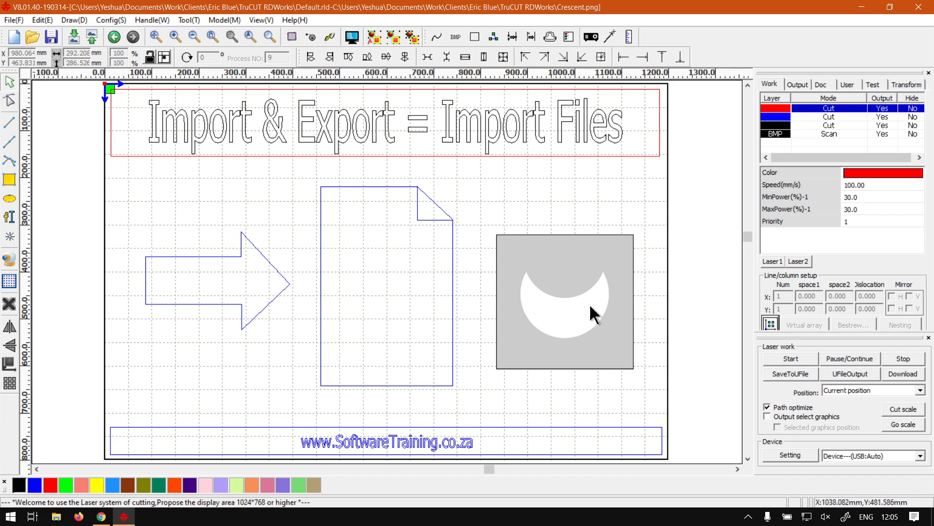
pyautogui.moveTo(510, 343)
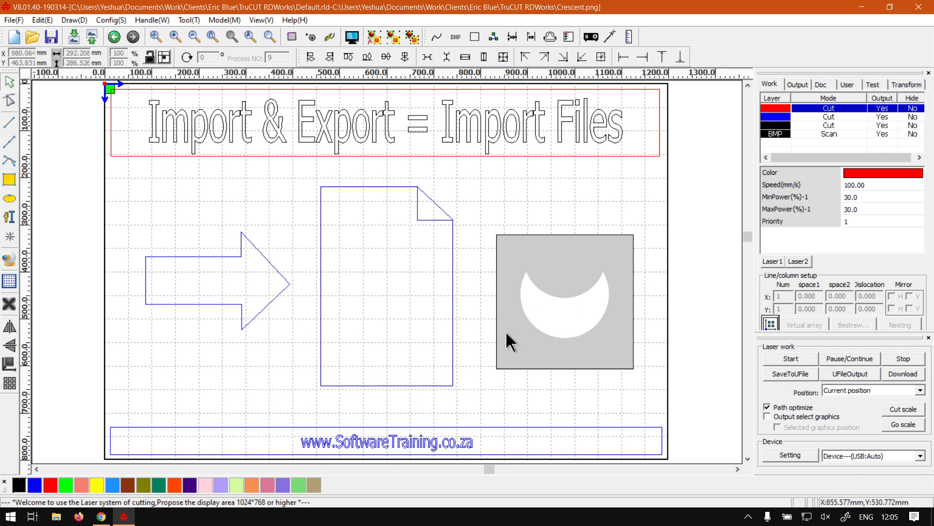
pyautogui.moveTo(466, 384)
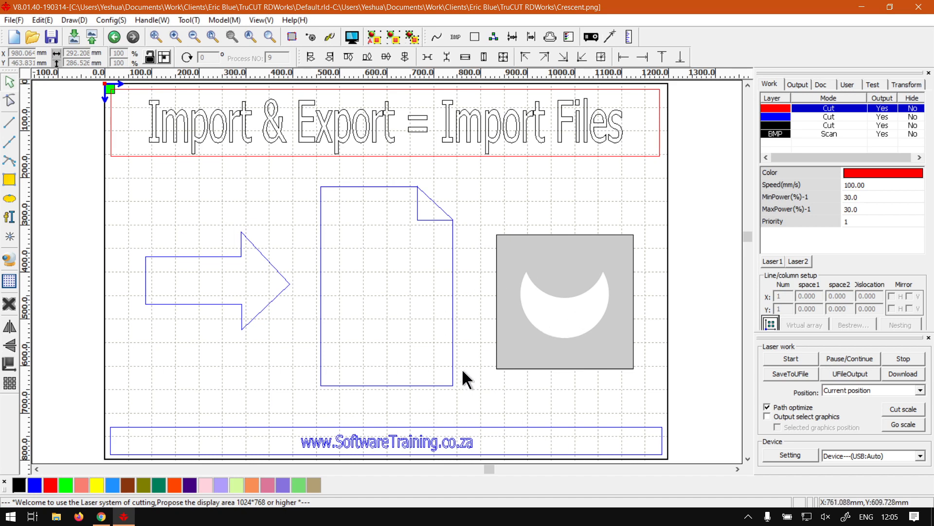
pyautogui.moveTo(598, 449)
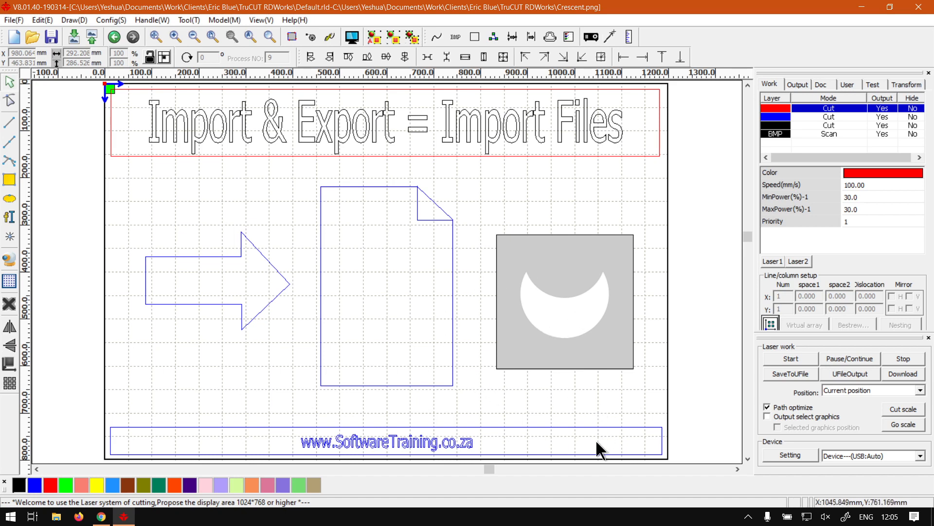
pyautogui.moveTo(267, 347)
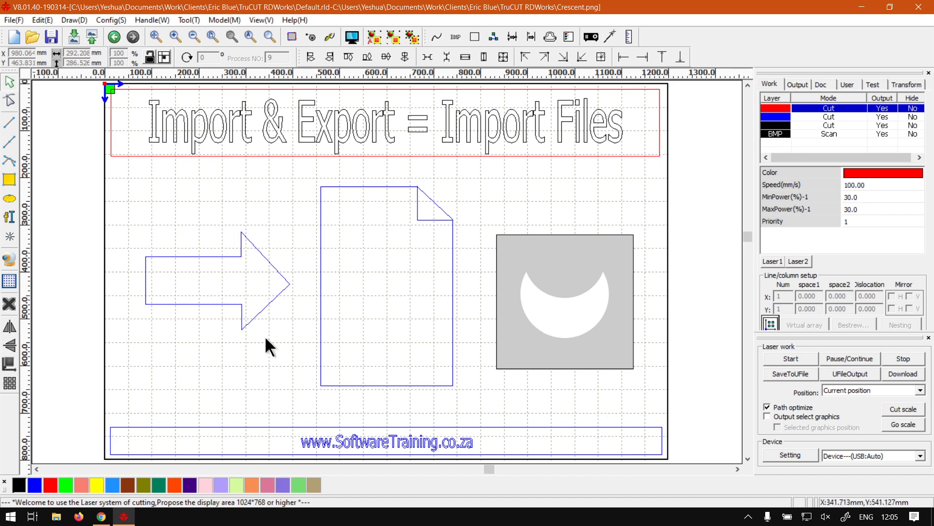
# - Switch to the browser showing the softwaretraining.co.za home page
pyautogui.click(101, 515)
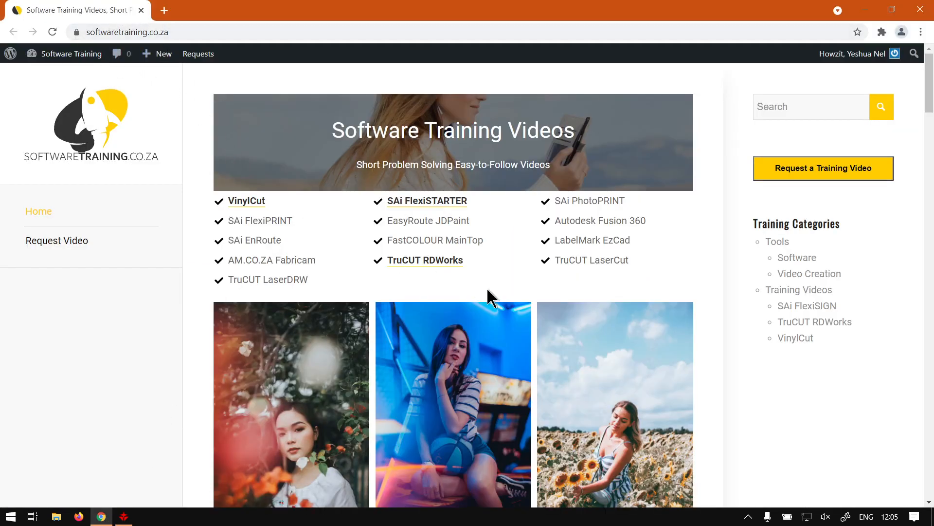
pyautogui.moveTo(661, 309)
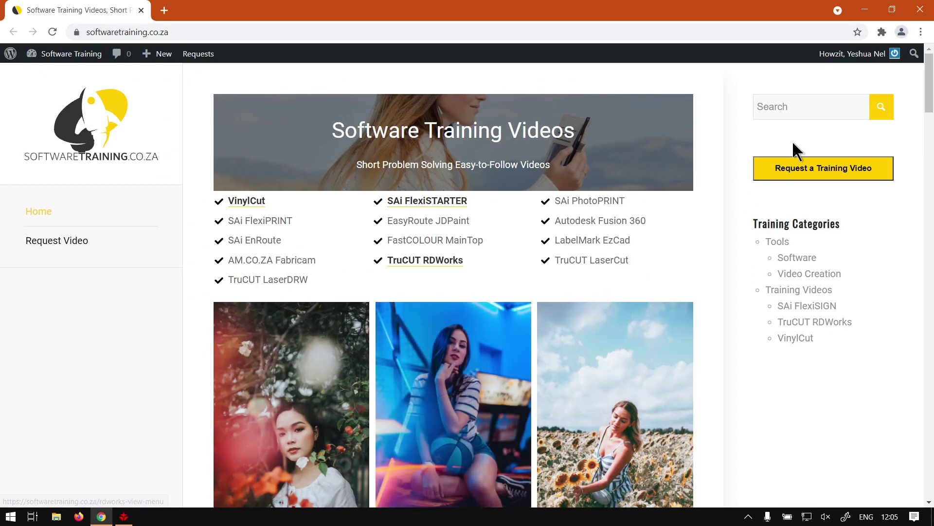
pyautogui.moveTo(758, 146)
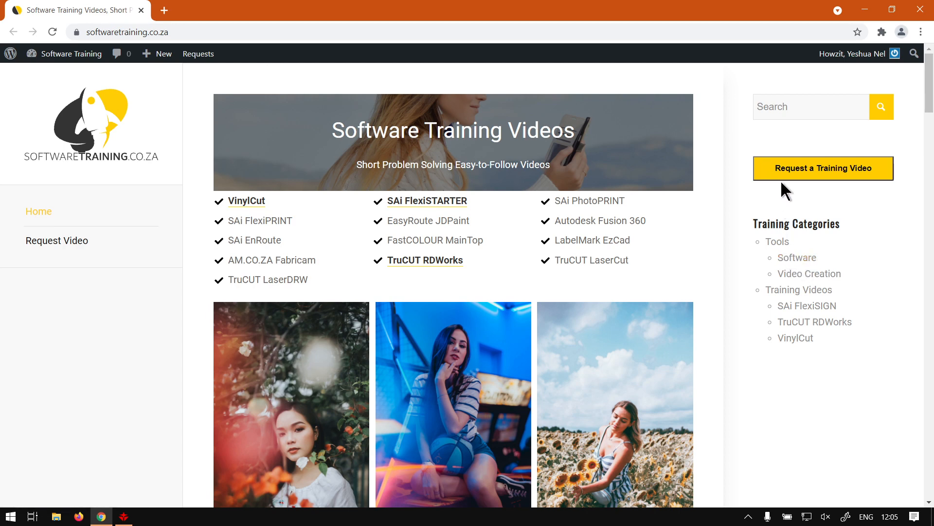
pyautogui.moveTo(869, 201)
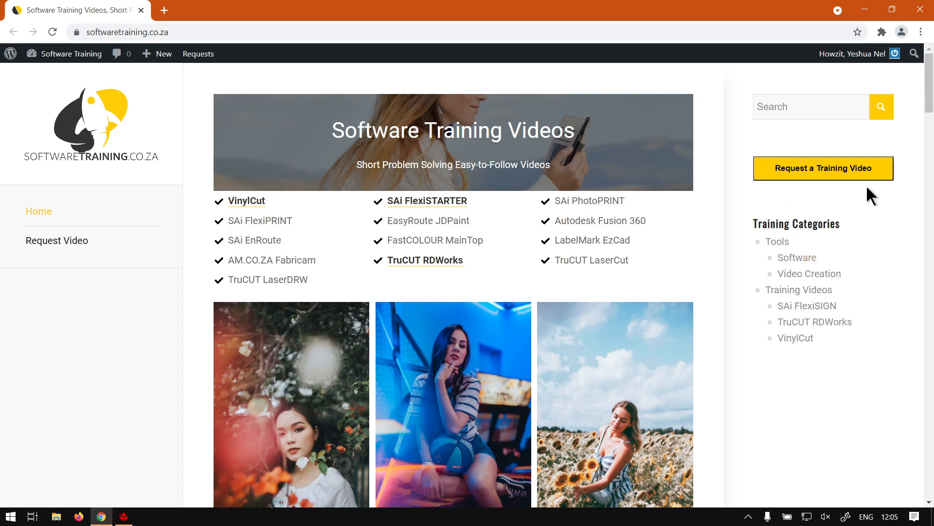